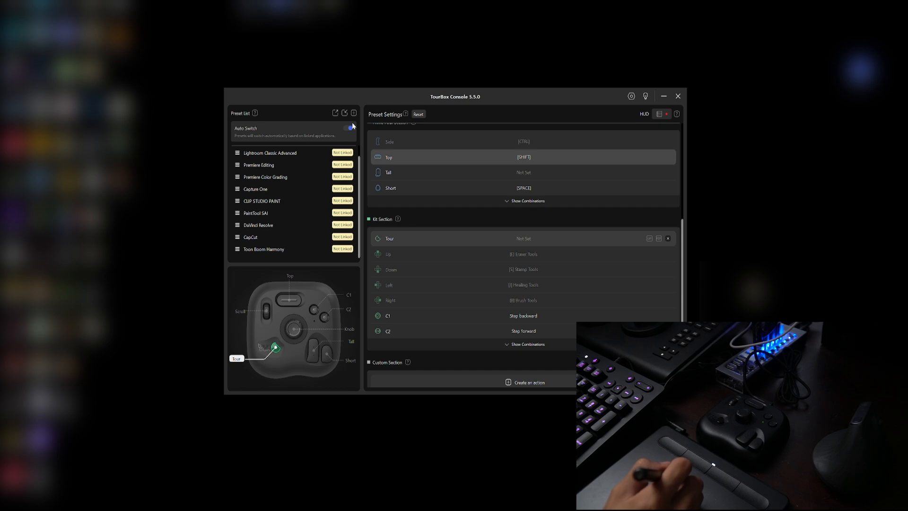
mouse_move(354, 113)
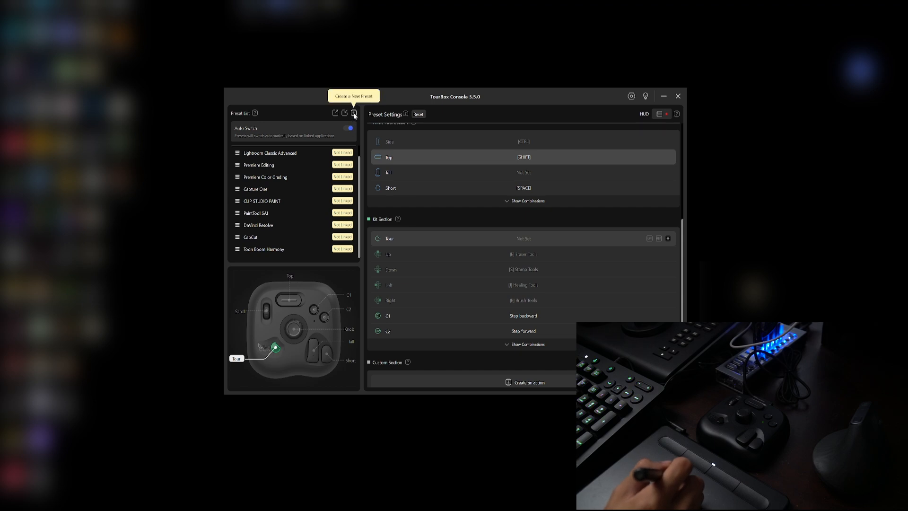
Create a customized preset named 'resolve' in the Preset List.
click(353, 113)
text(resolve)
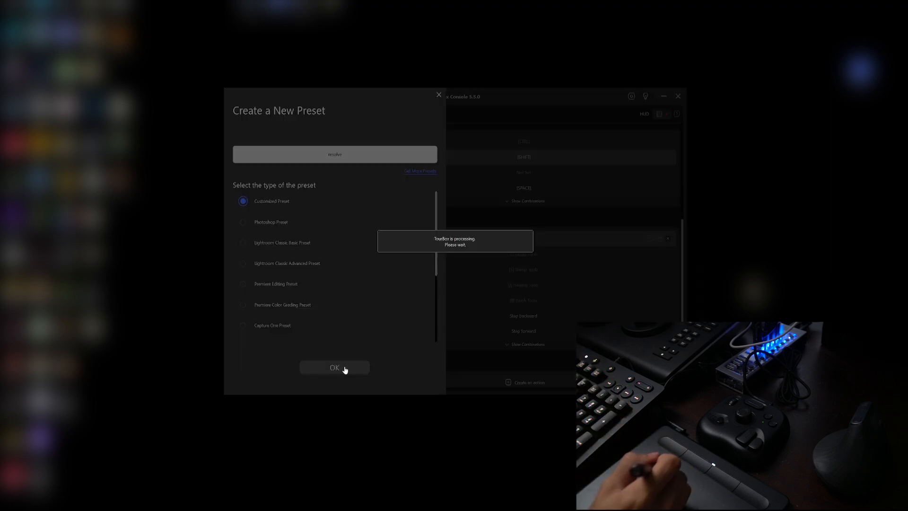
click(334, 367)
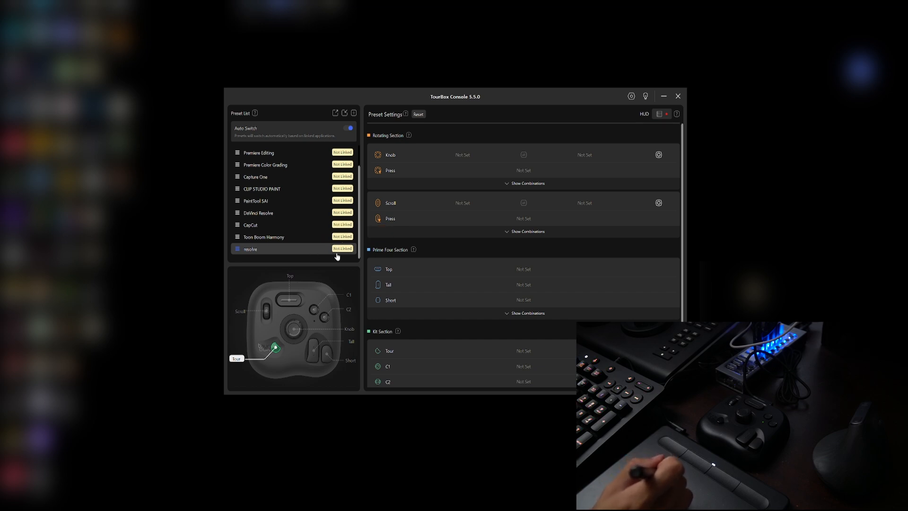
mouse_move(287, 263)
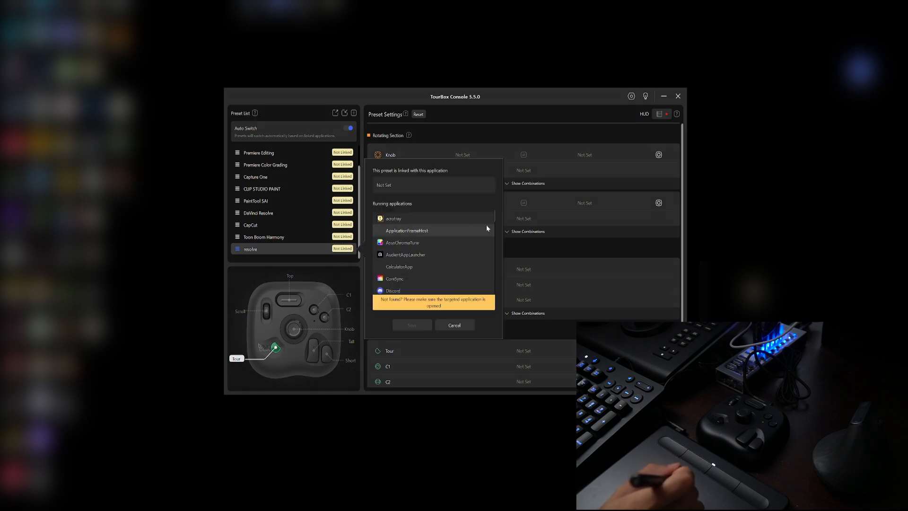
Choose Resolve from the running applications as the preset's linked app and save.
click(393, 218)
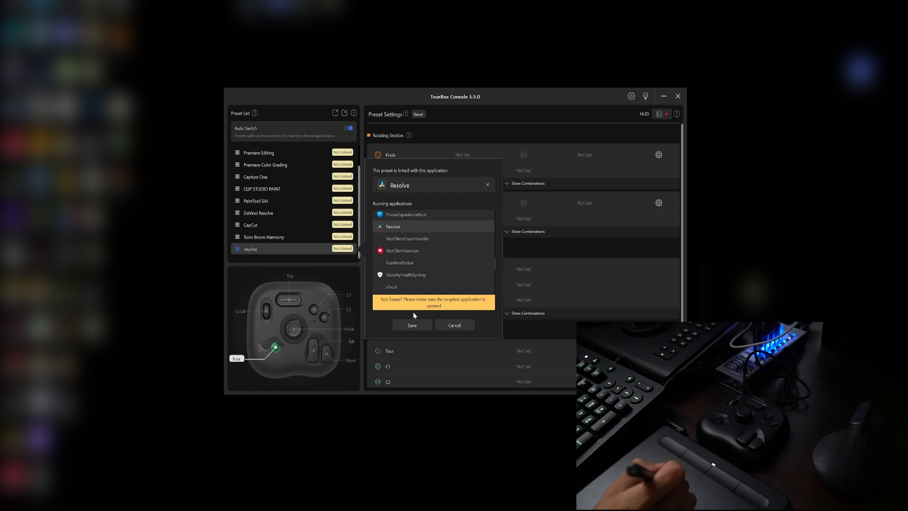
click(455, 325)
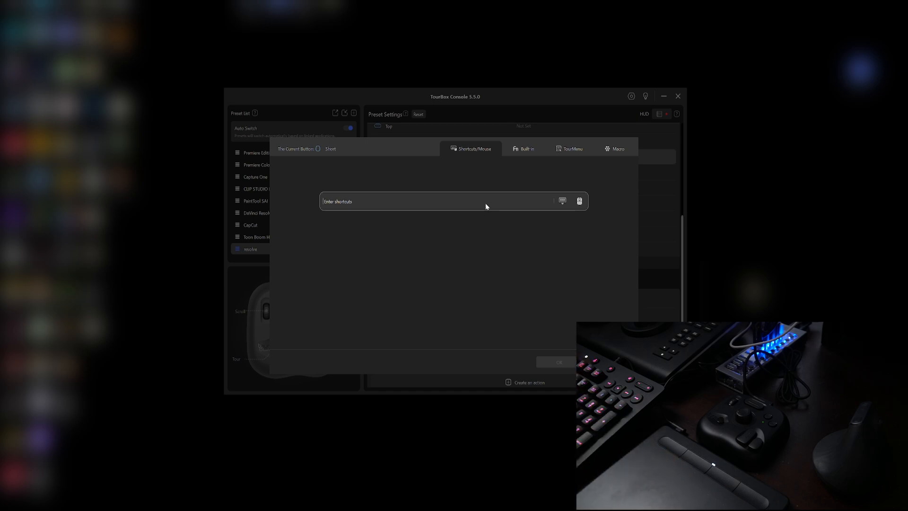
Assign ALT+S to the Short button.
text(ALT+S)
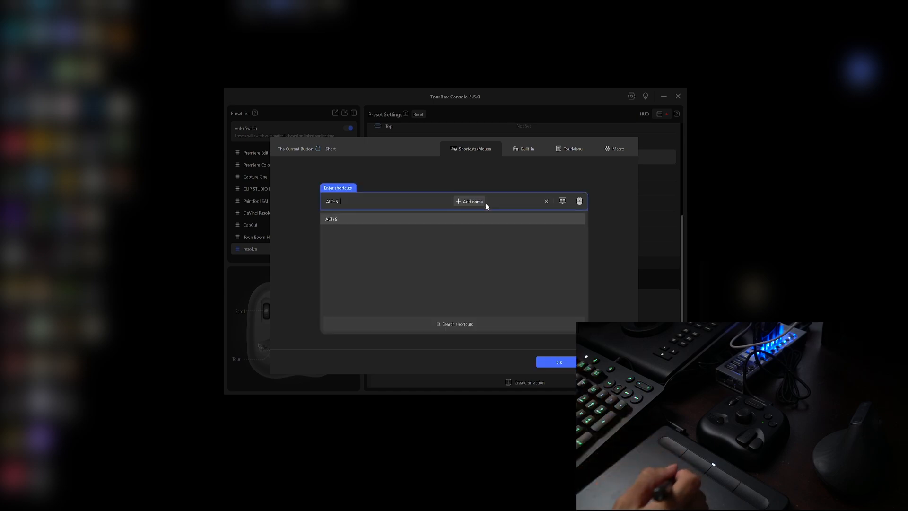
click(558, 362)
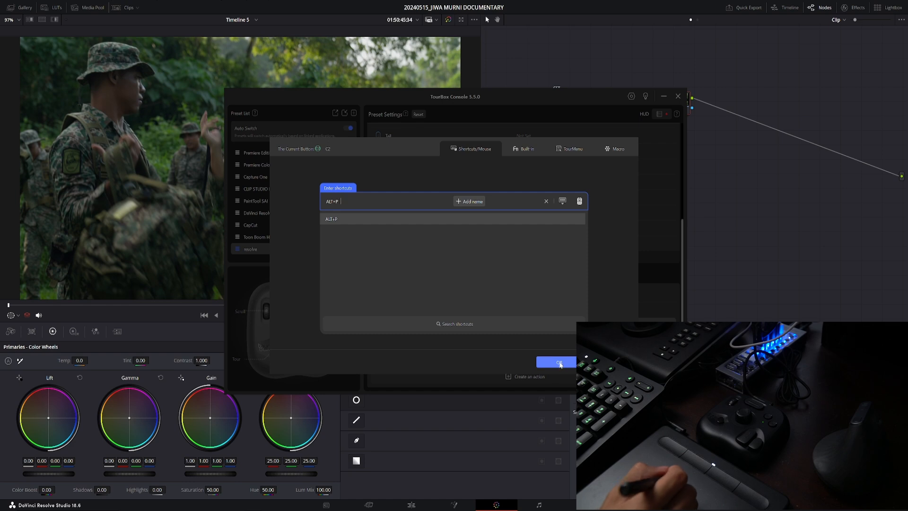
Confirm ALT+P as the C2 button's shortcut.
click(556, 362)
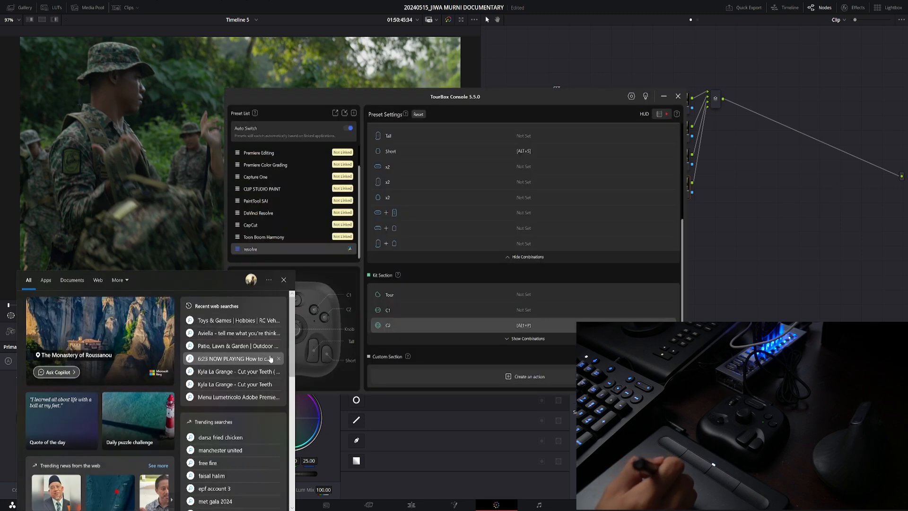
Dismiss the Windows search panel that opened while testing C2 in Resolve.
click(284, 280)
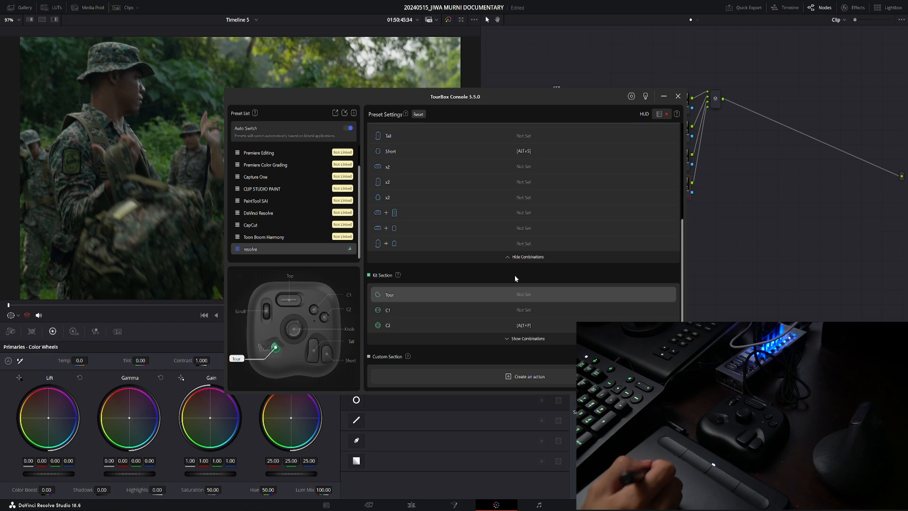
Assign CTRL+Z to the Tour button in the resolve preset.
click(389, 294)
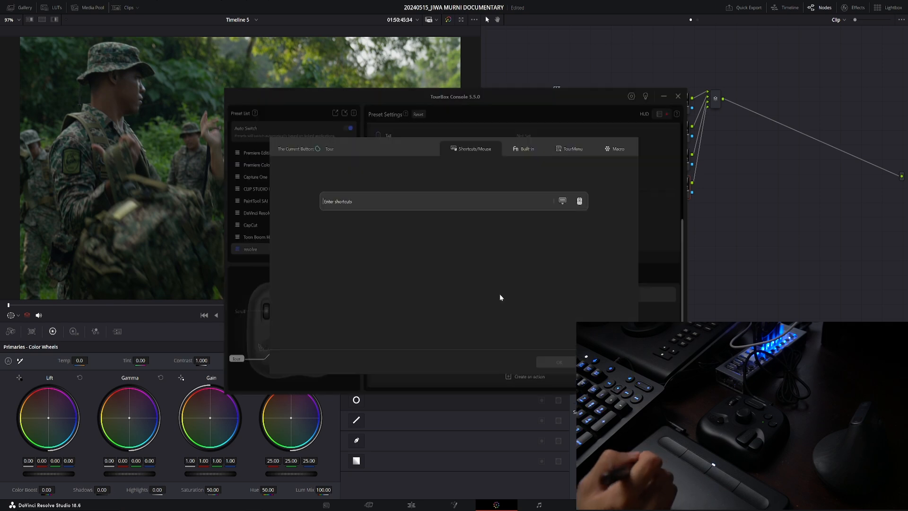
text(CTRL+Z)
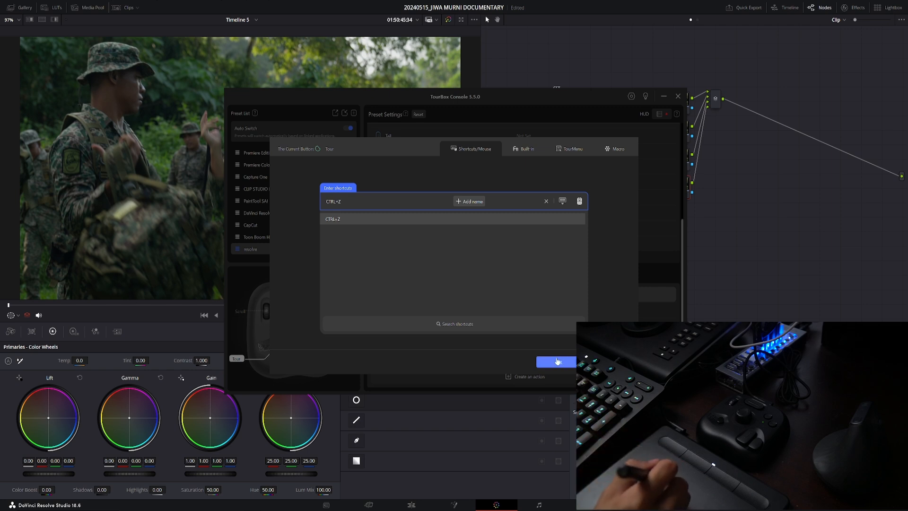
click(557, 362)
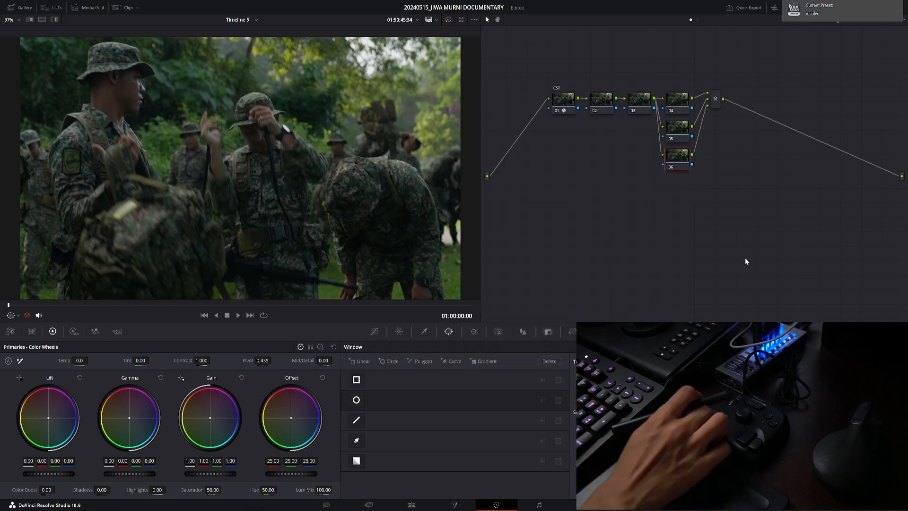